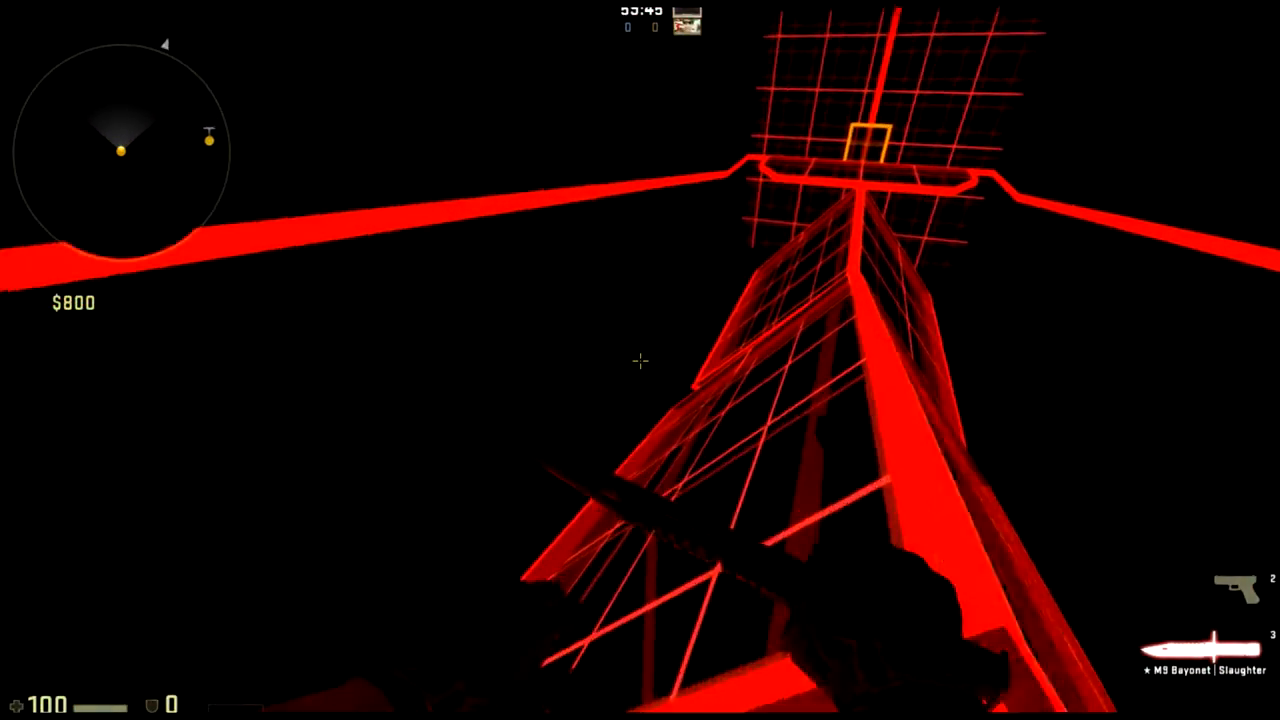
mouse_move(640, 360)
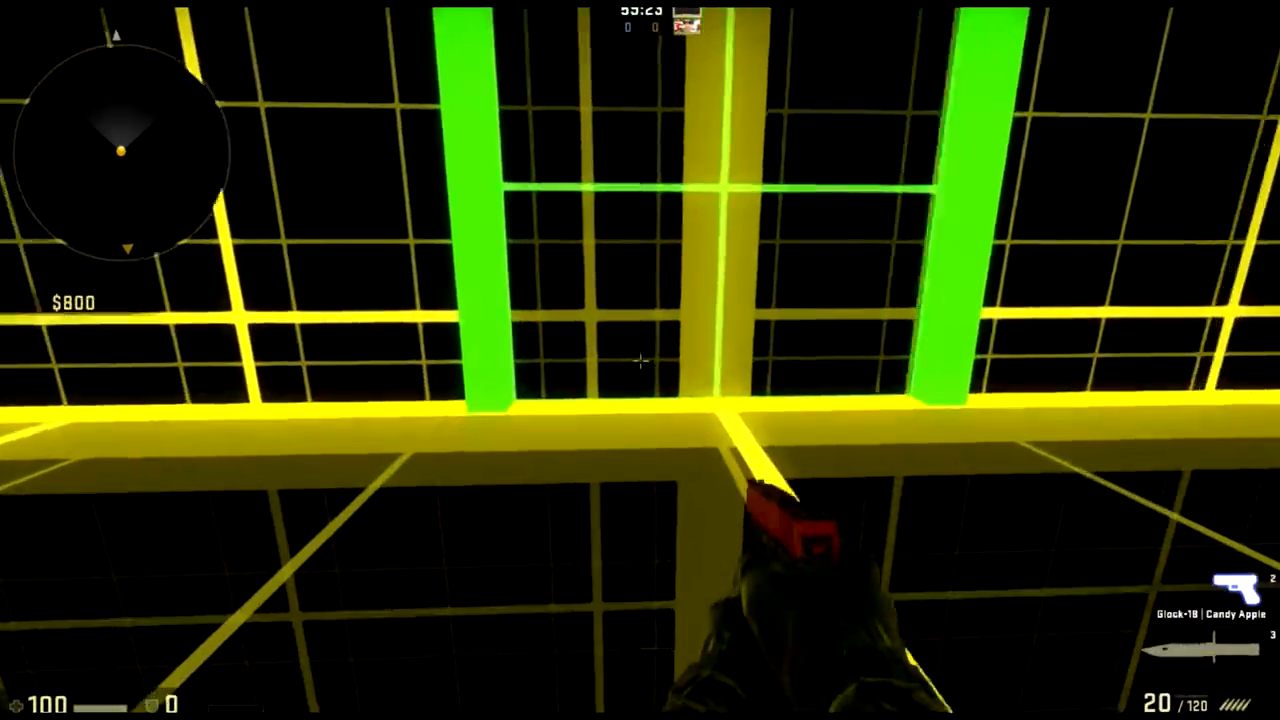
Replace the default world name with 'skycrafte' and create the Survival world.
key(3)
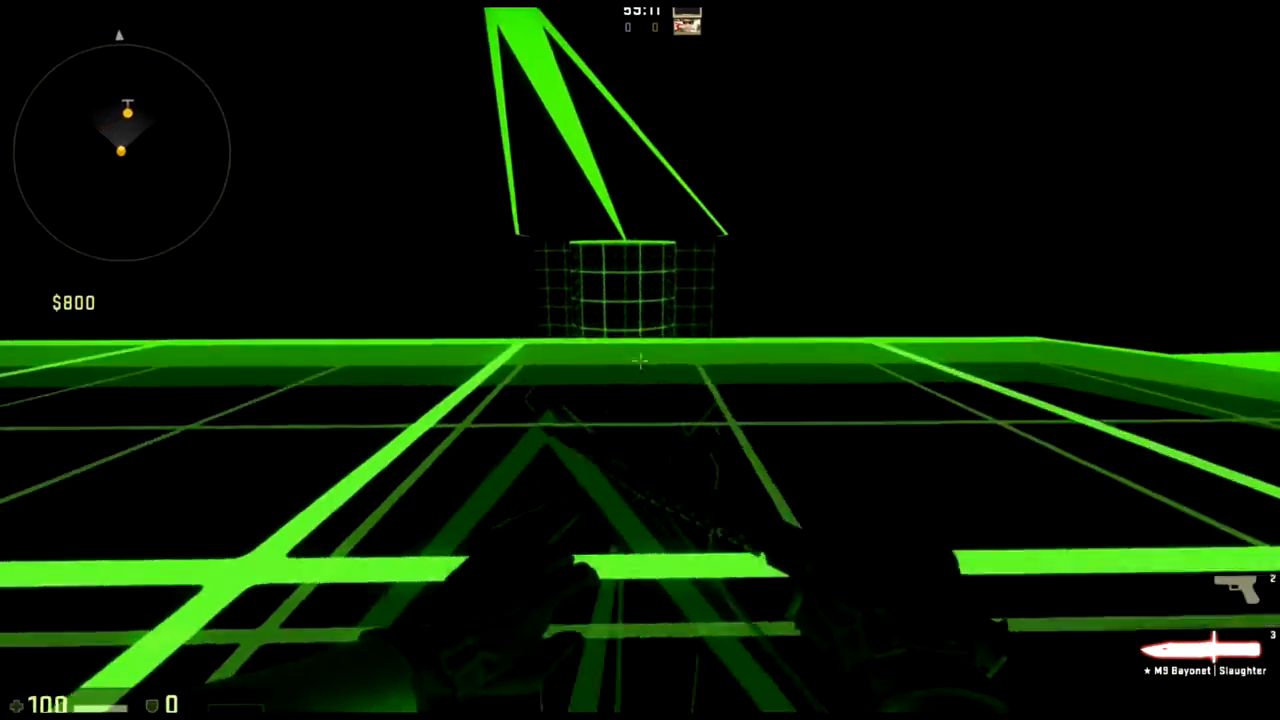
mouse_move(640, 360)
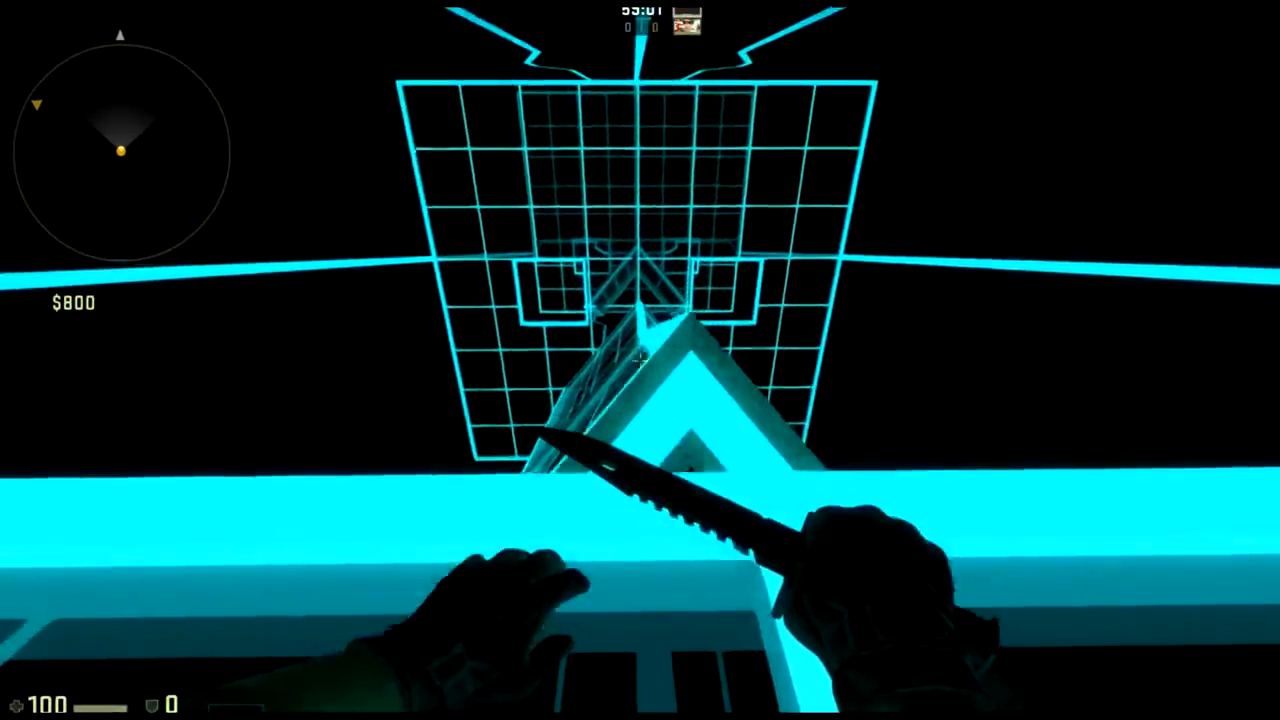
mouse_move(640, 360)
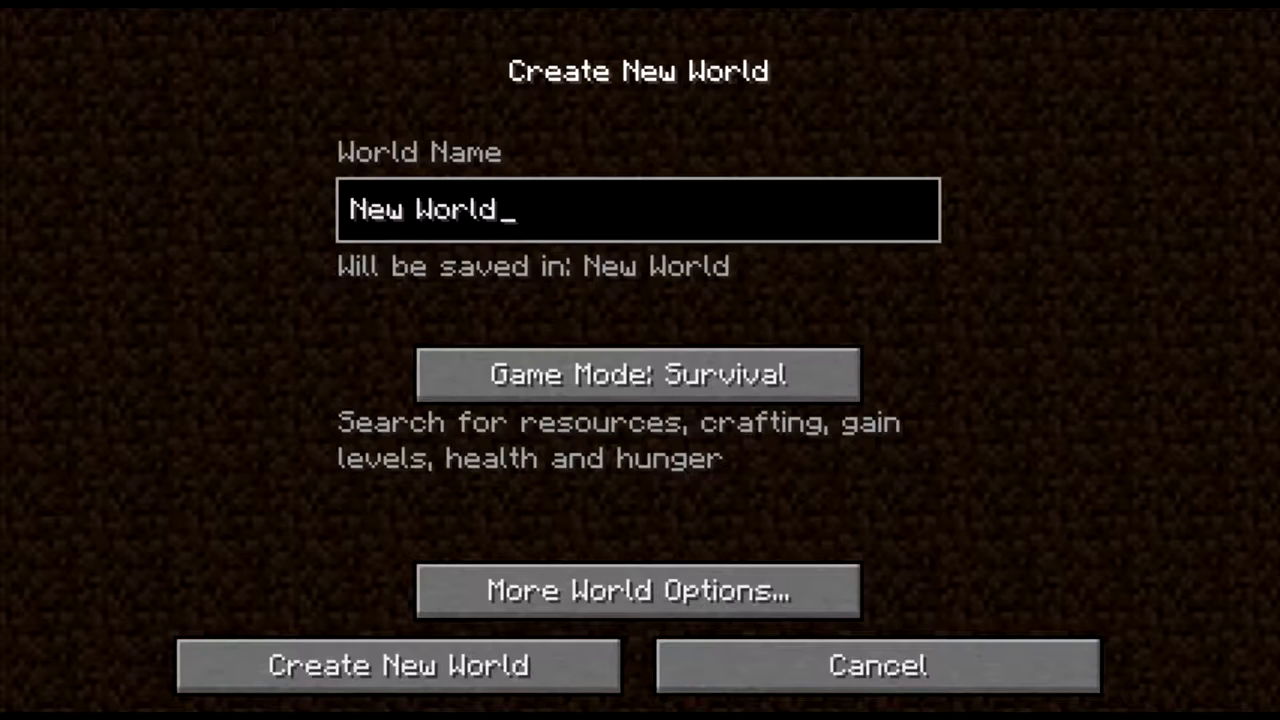
key(Backspace)
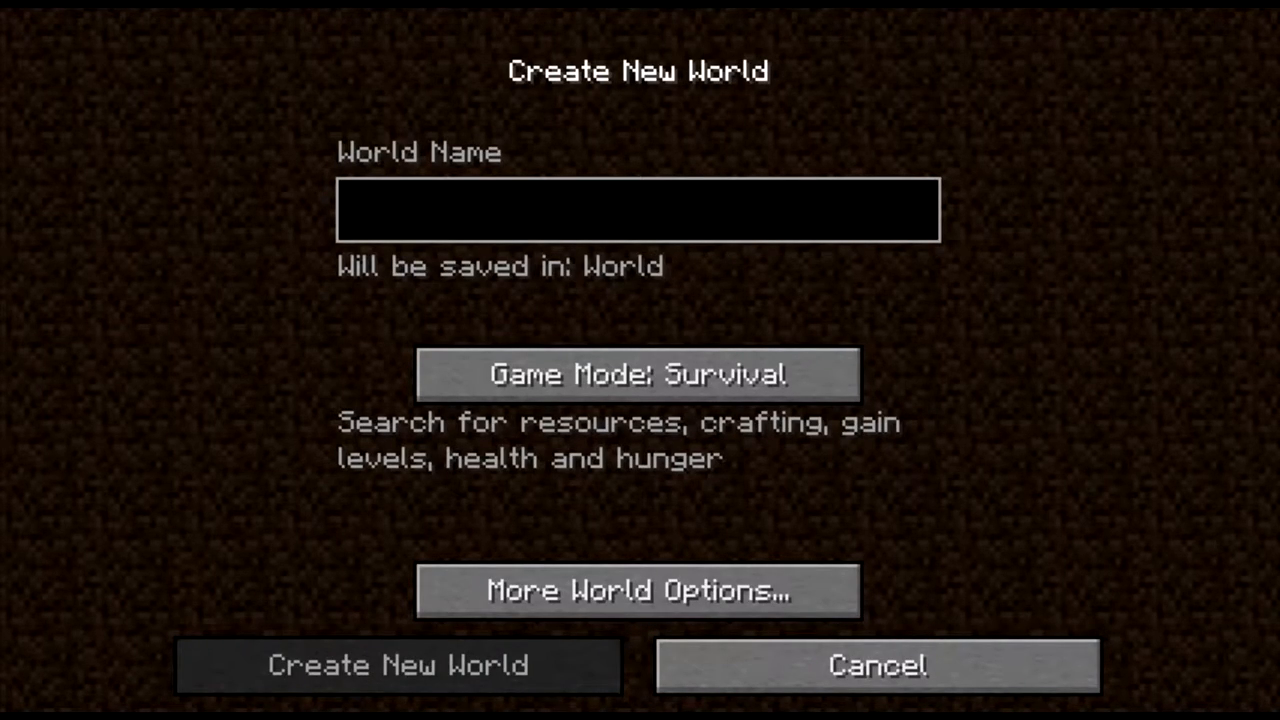
click(637, 210)
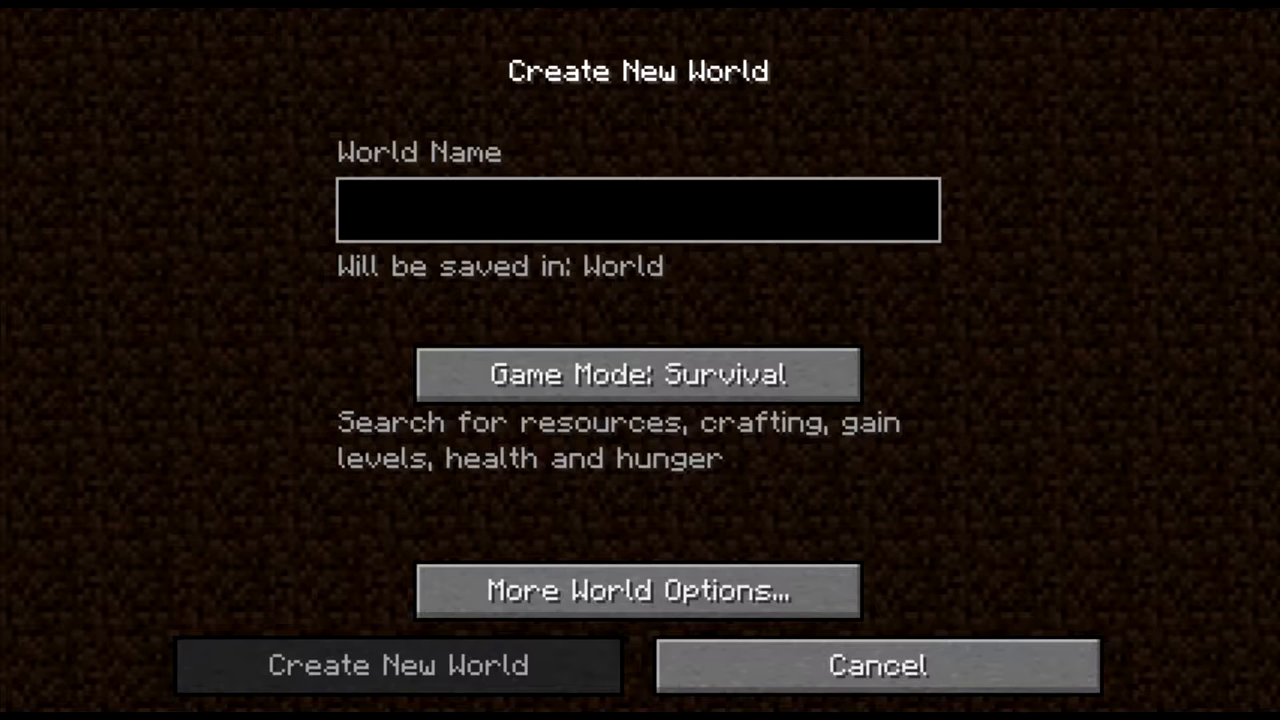
text(skycrafte)
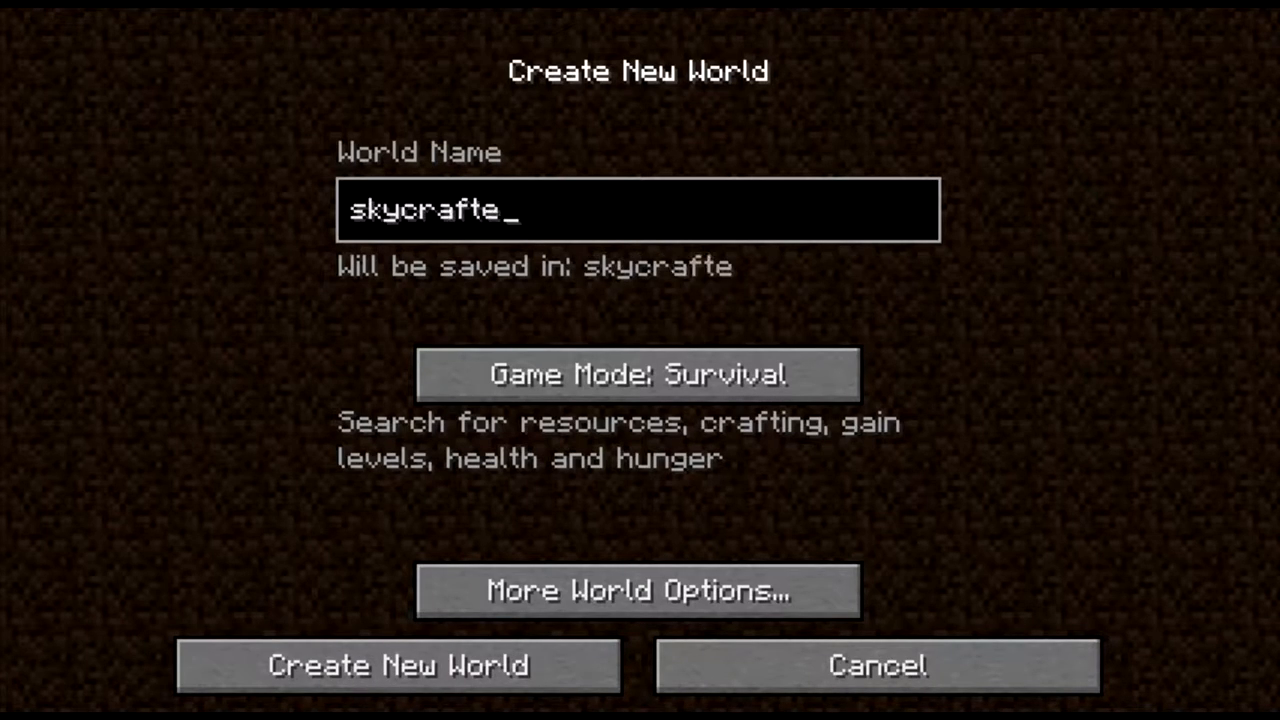
click(396, 666)
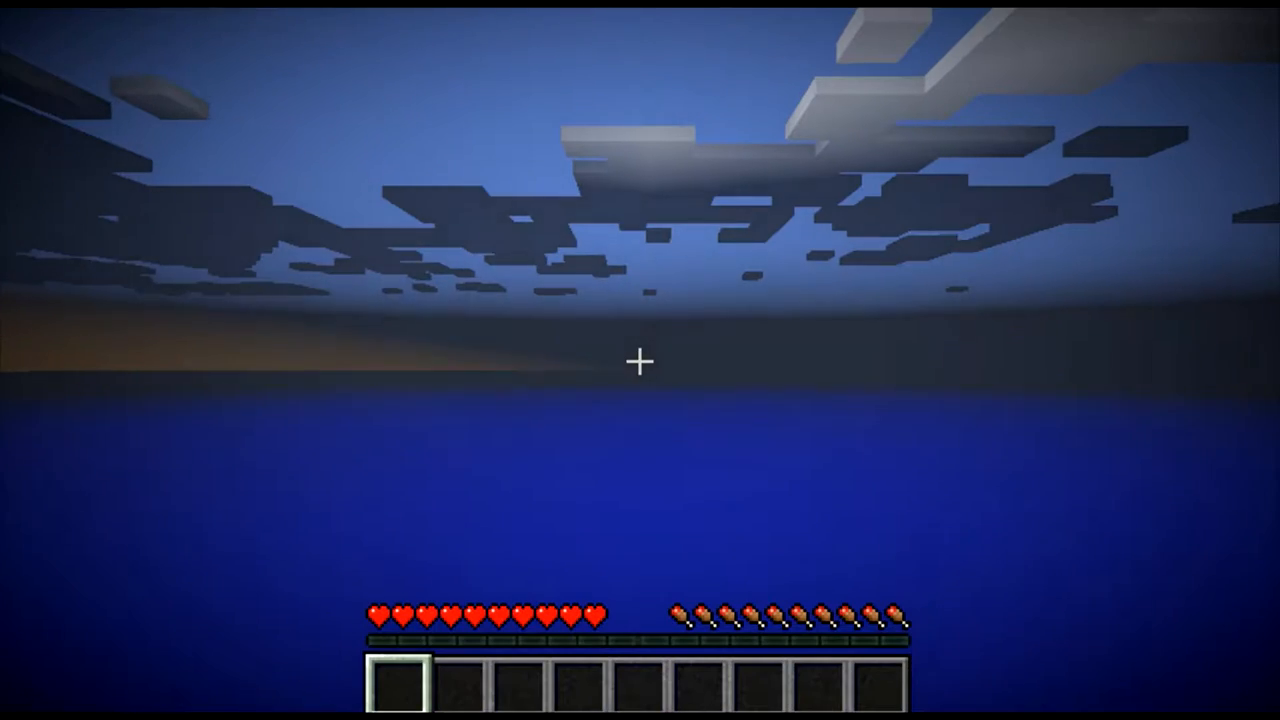
mouse_move(640, 360)
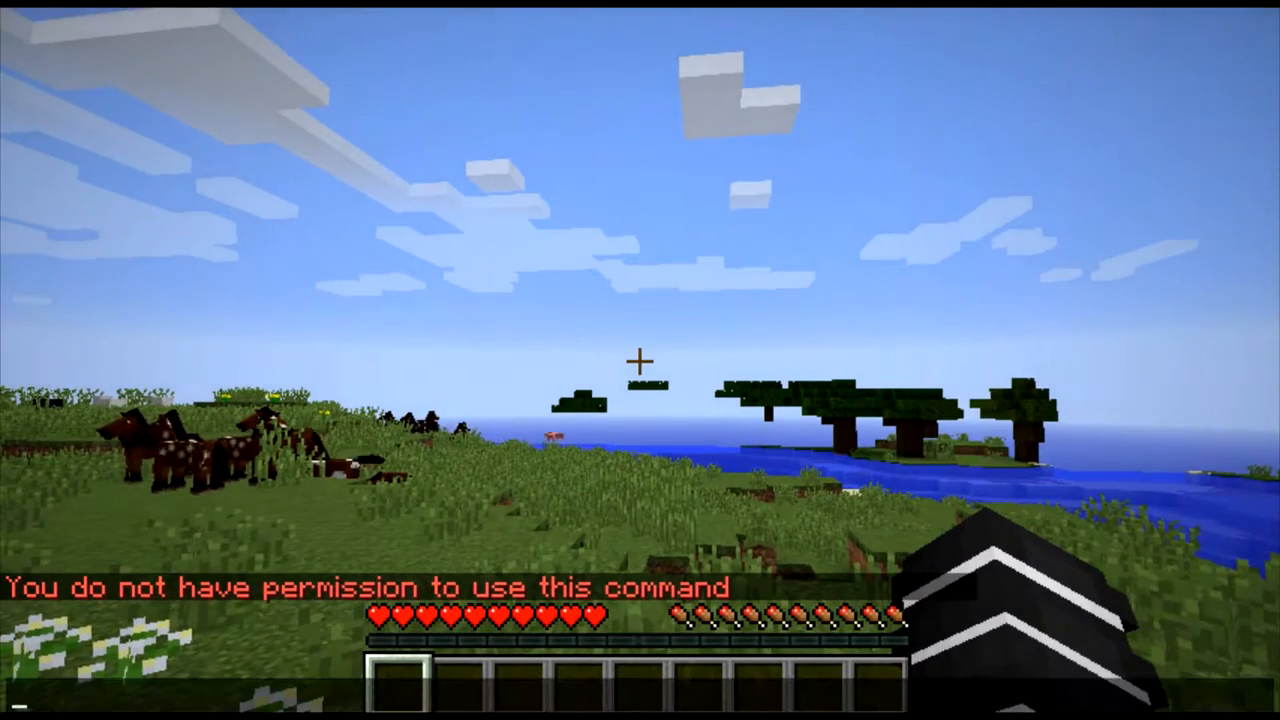
Try a command in the skycrafte world; the game refuses it for lacking permission.
key(e)
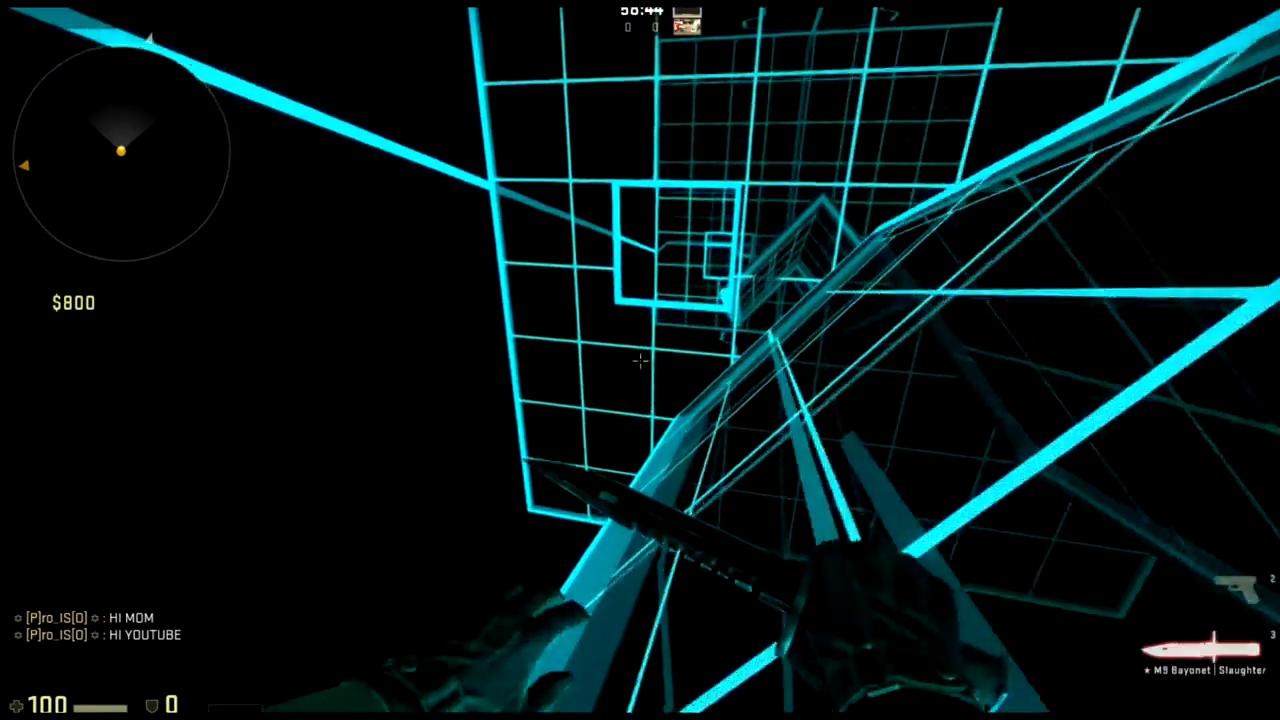
mouse_move(640, 360)
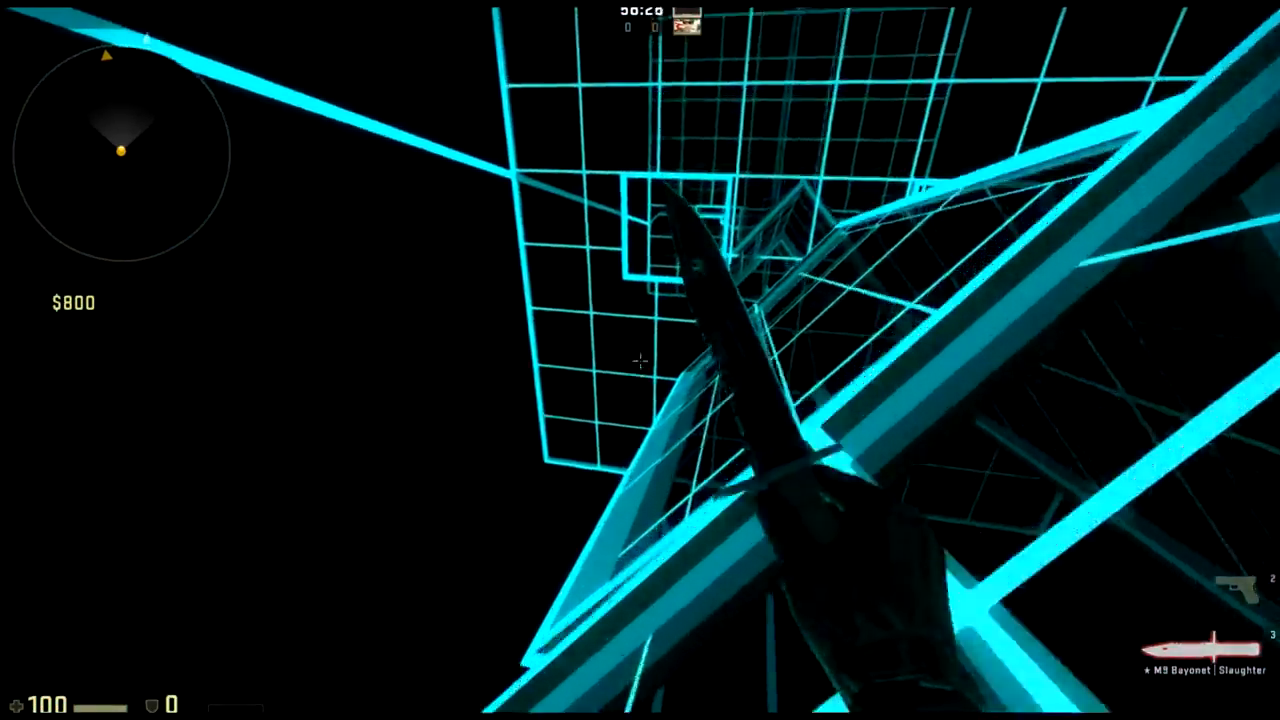
mouse_move(640, 360)
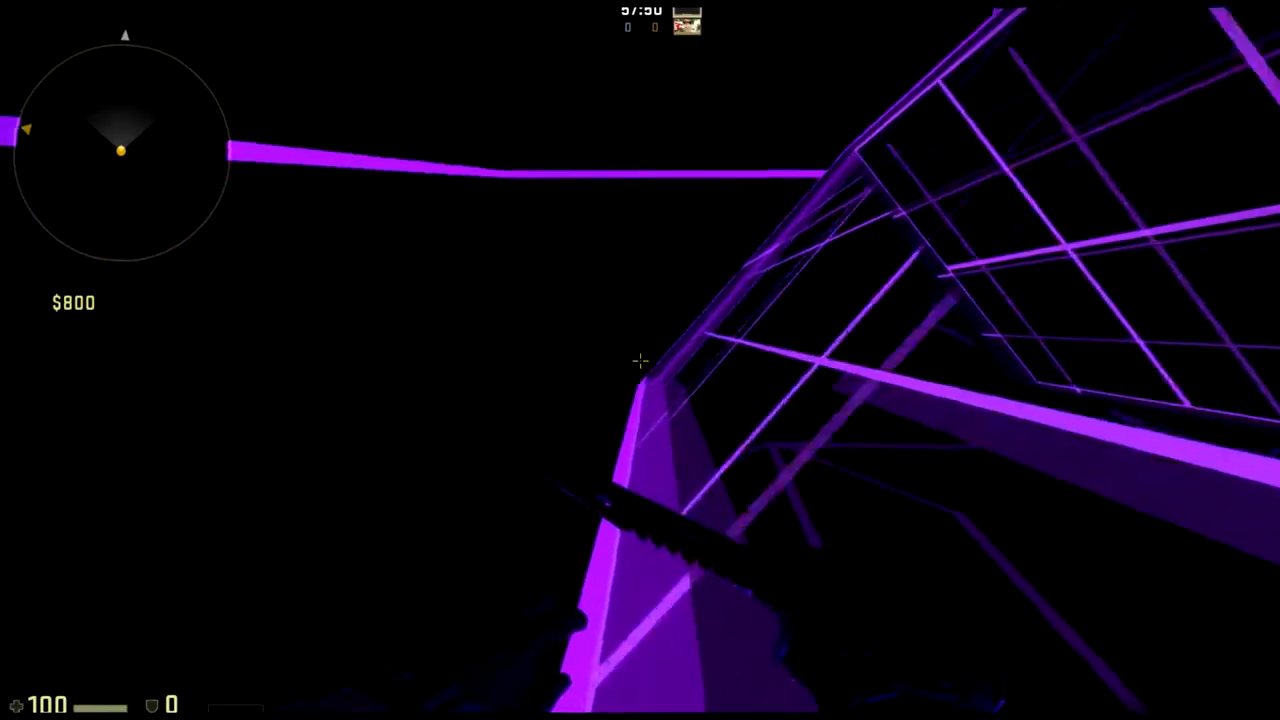
mouse_move(640, 360)
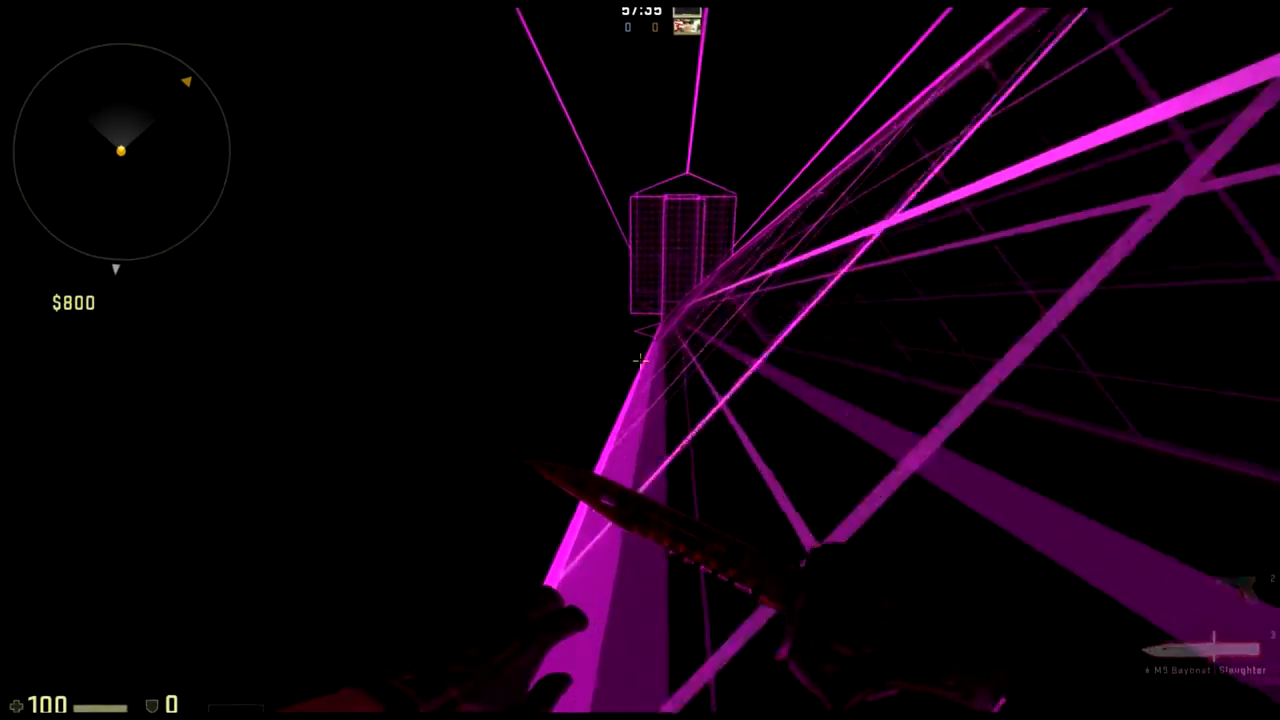
Enter sv_maxspeed 10000 in the developer console.
key(Tab)
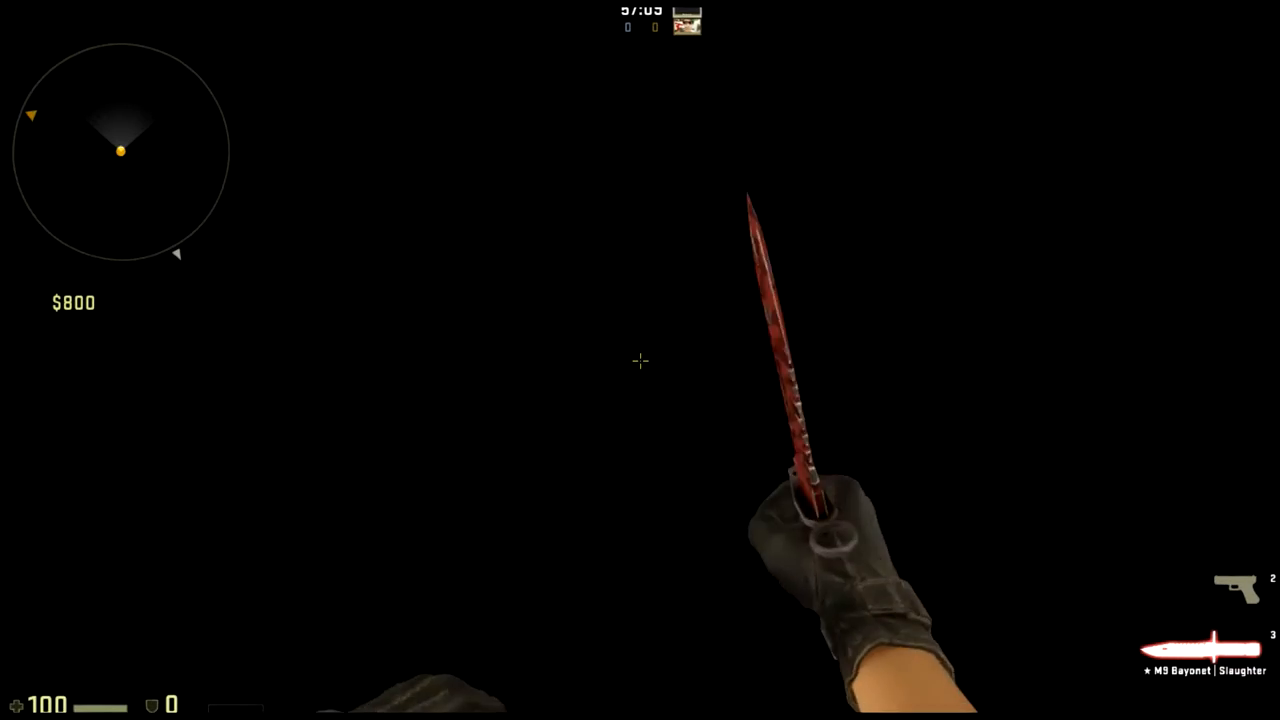
text(sv_maxs)
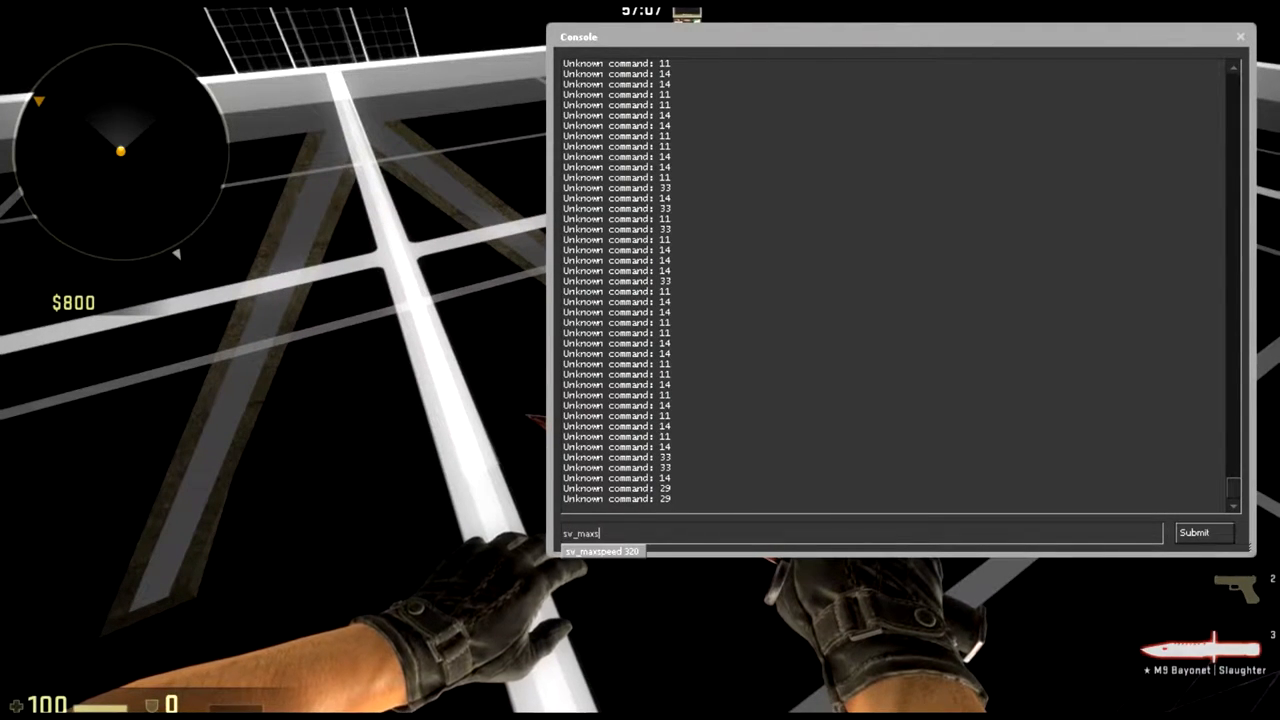
key(enter)
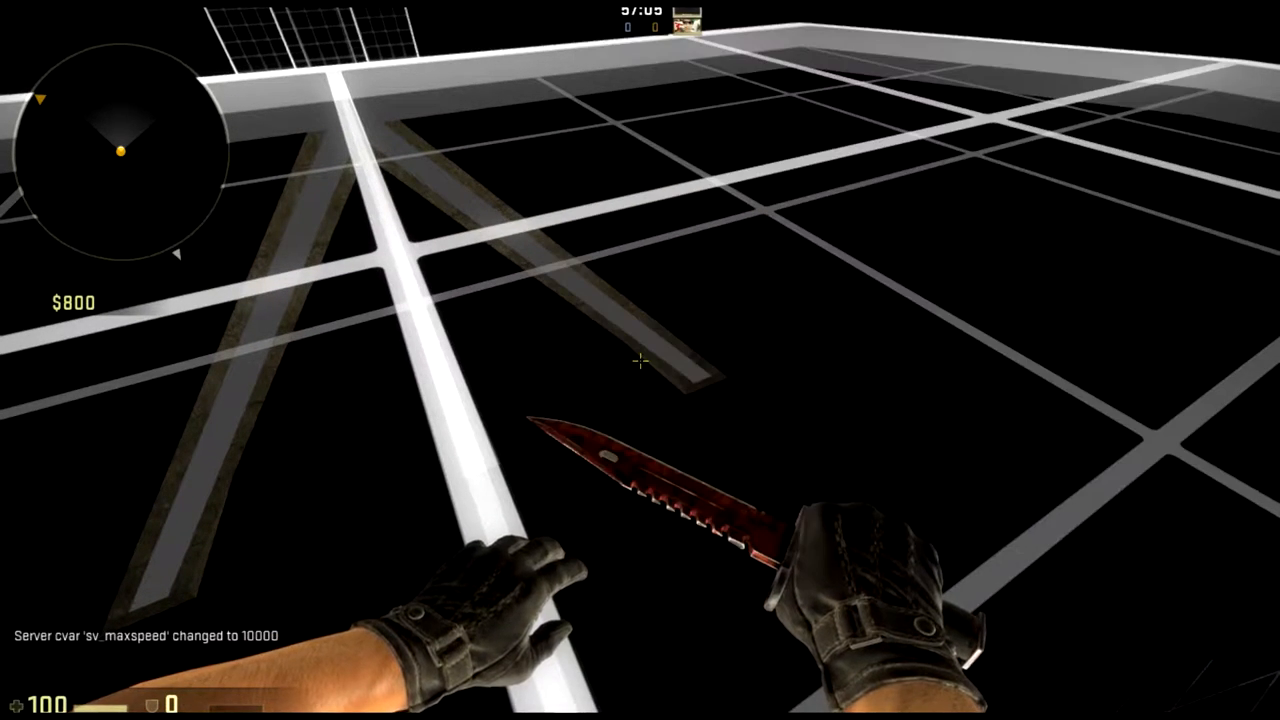